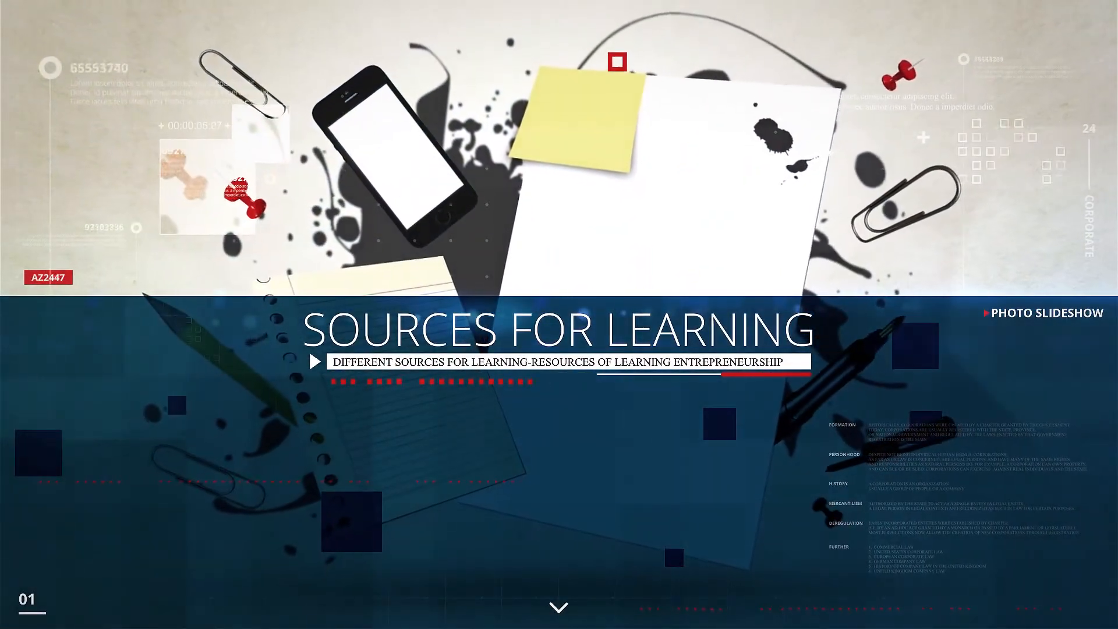
pyautogui.click(558, 606)
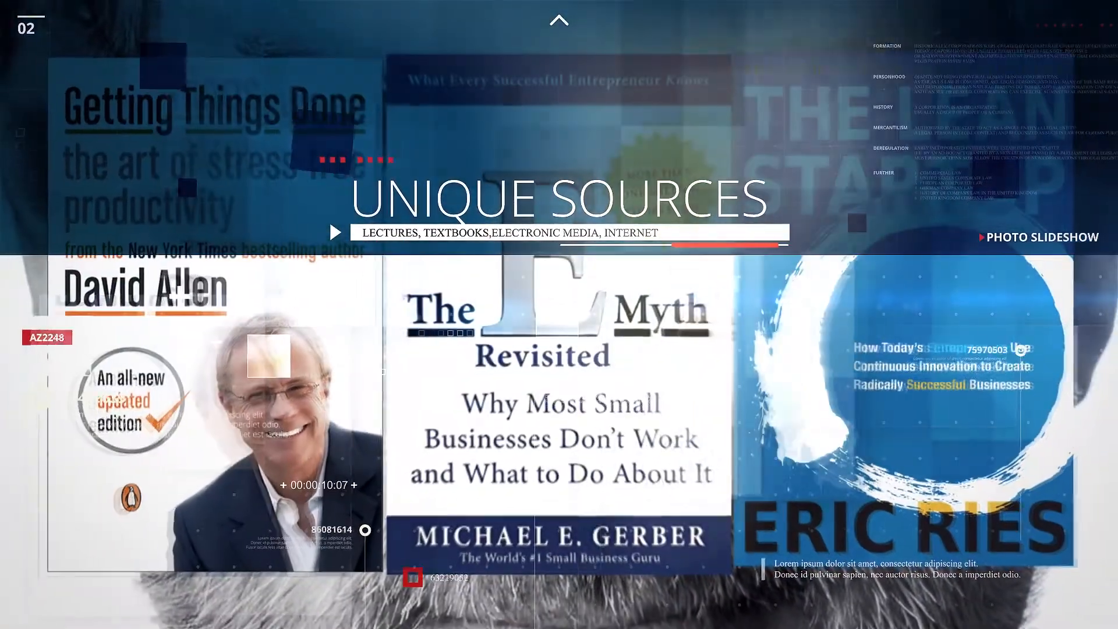